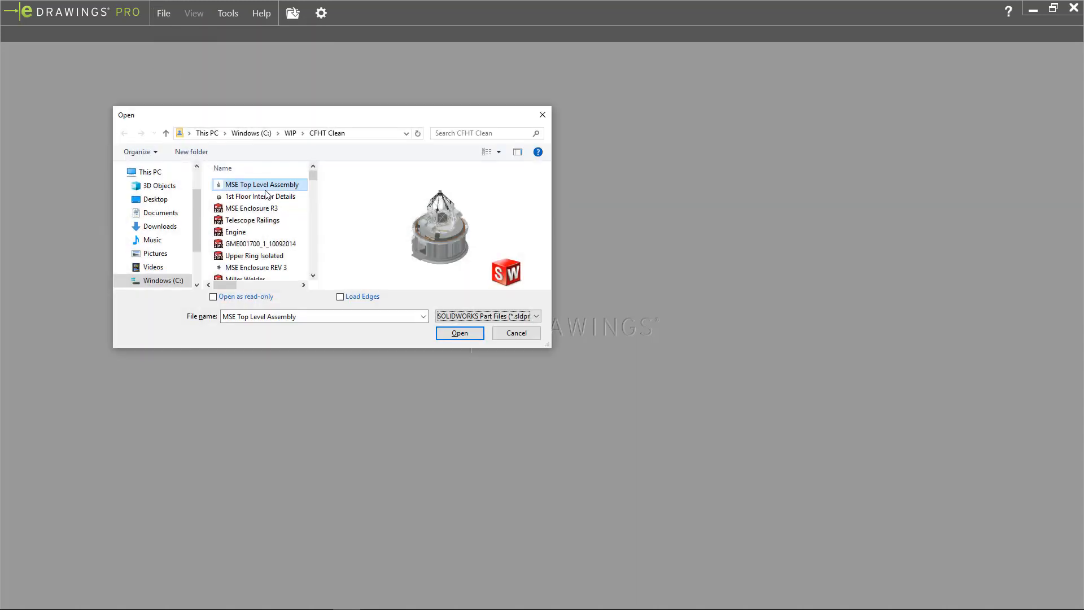
Open MSE Top Level Assembly and view it in VR with space sky and concrete floor.
click(458, 333)
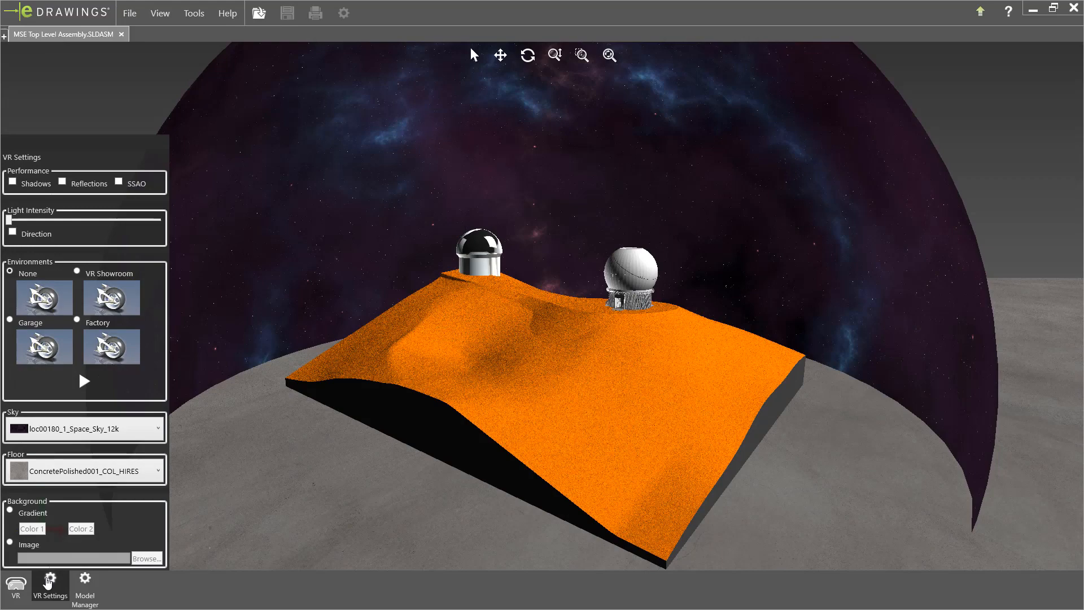
click(49, 588)
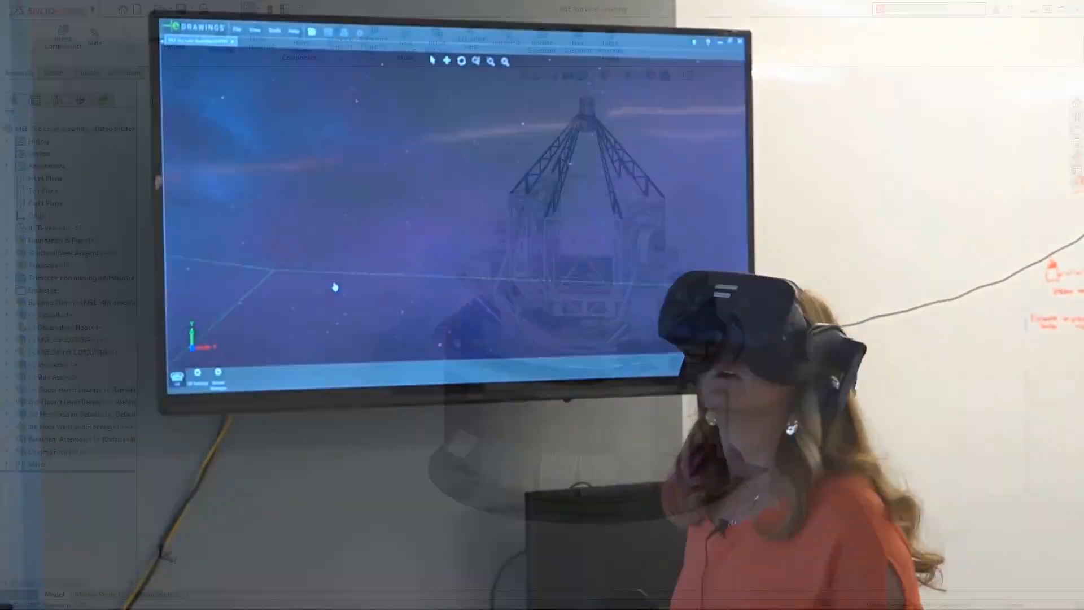
Choose Save As from the SOLIDWORKS Save dropdown for the MSE Top Level Assembly.
click(182, 8)
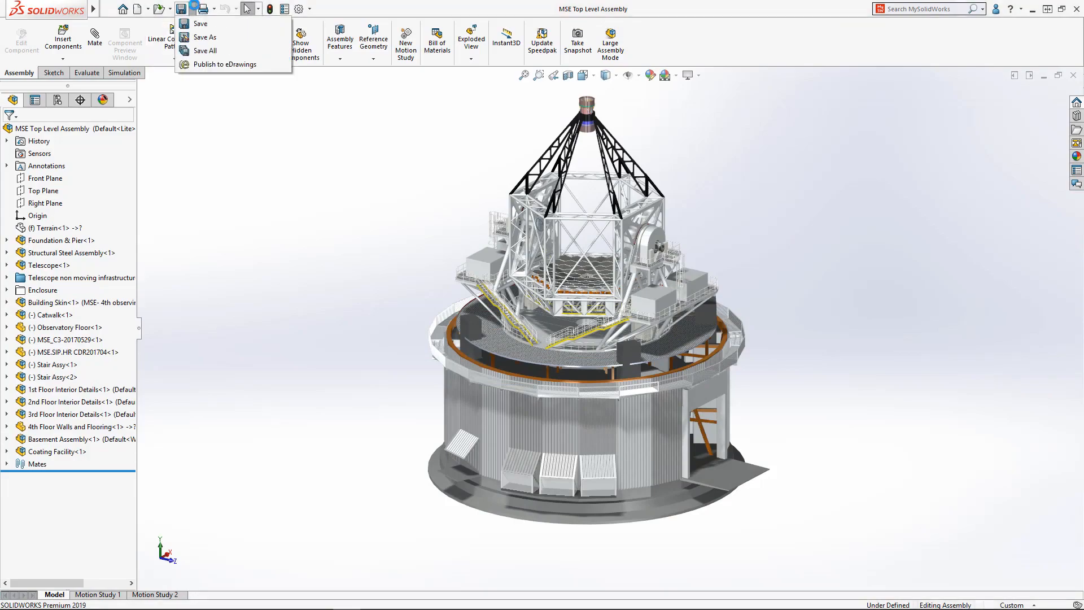
click(205, 37)
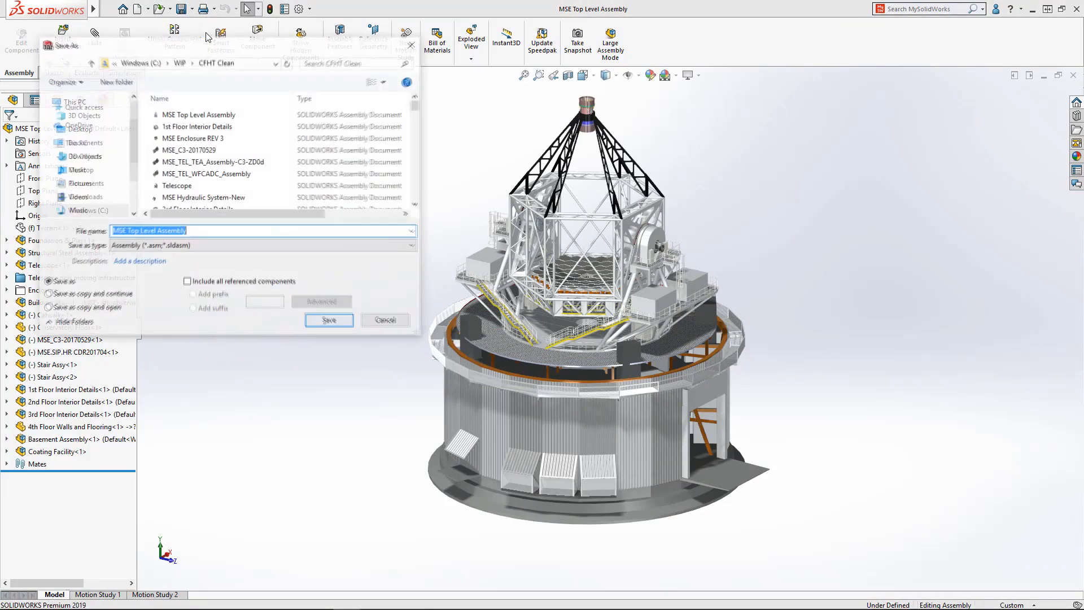